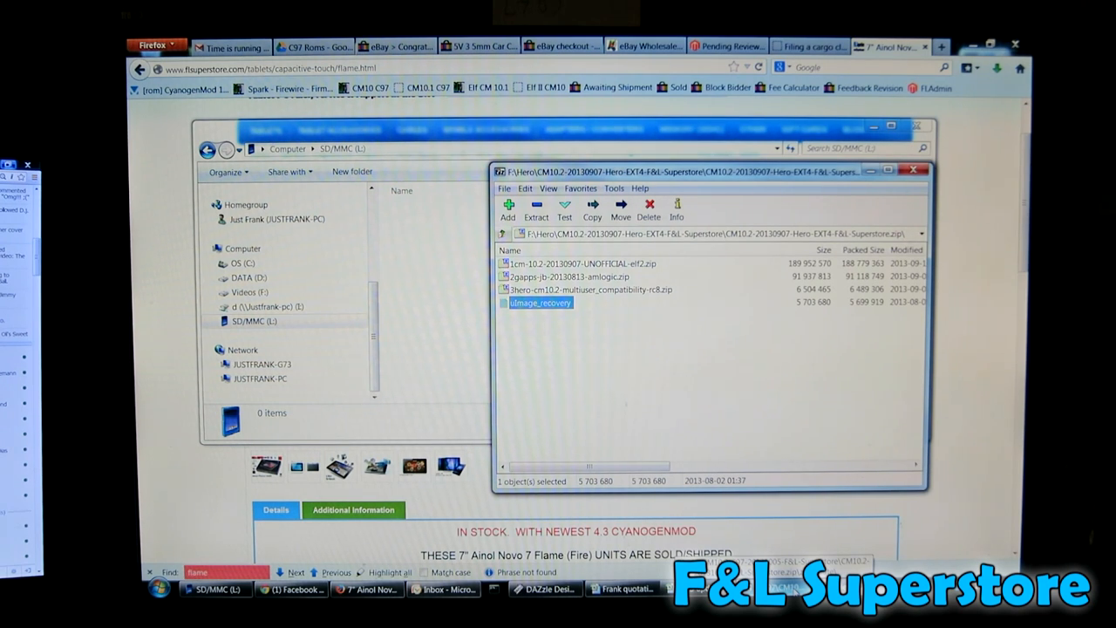
mouse_move(740, 365)
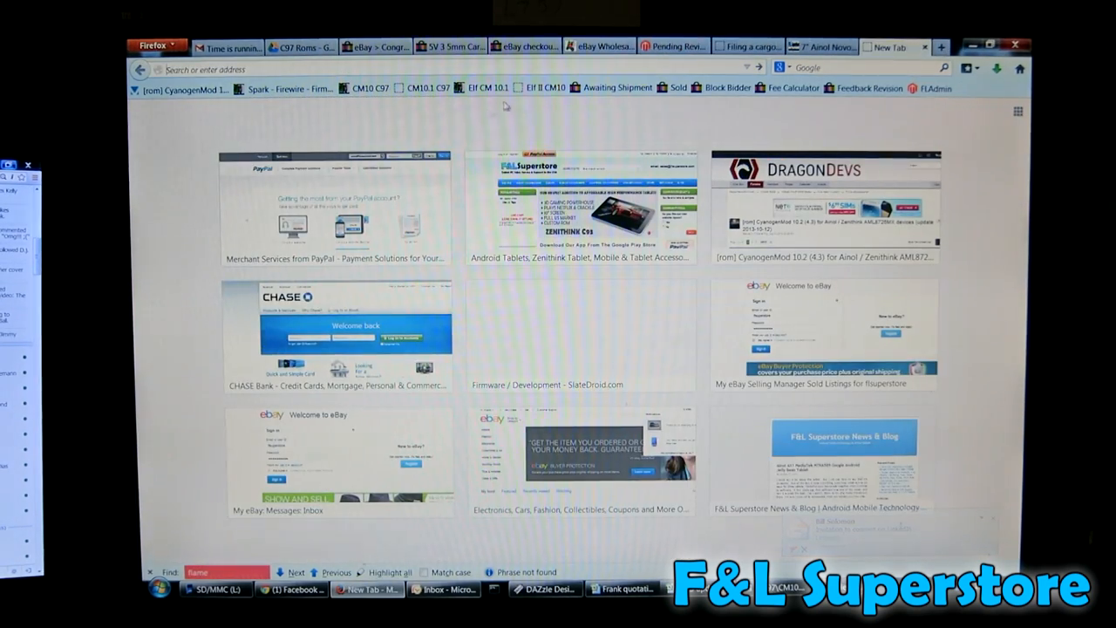
Step: Open the DragonDevs CyanogenMod 10.2 Ainol/Zenithink AML8726MX thread and read its install instructions
left_click(181, 88)
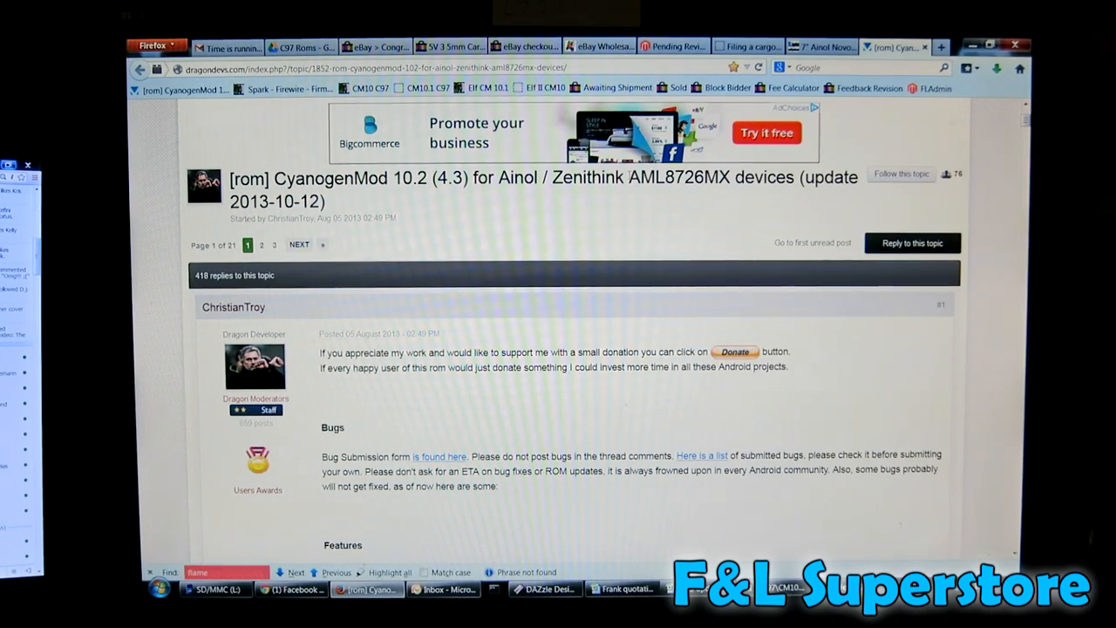
scroll("down", 3)
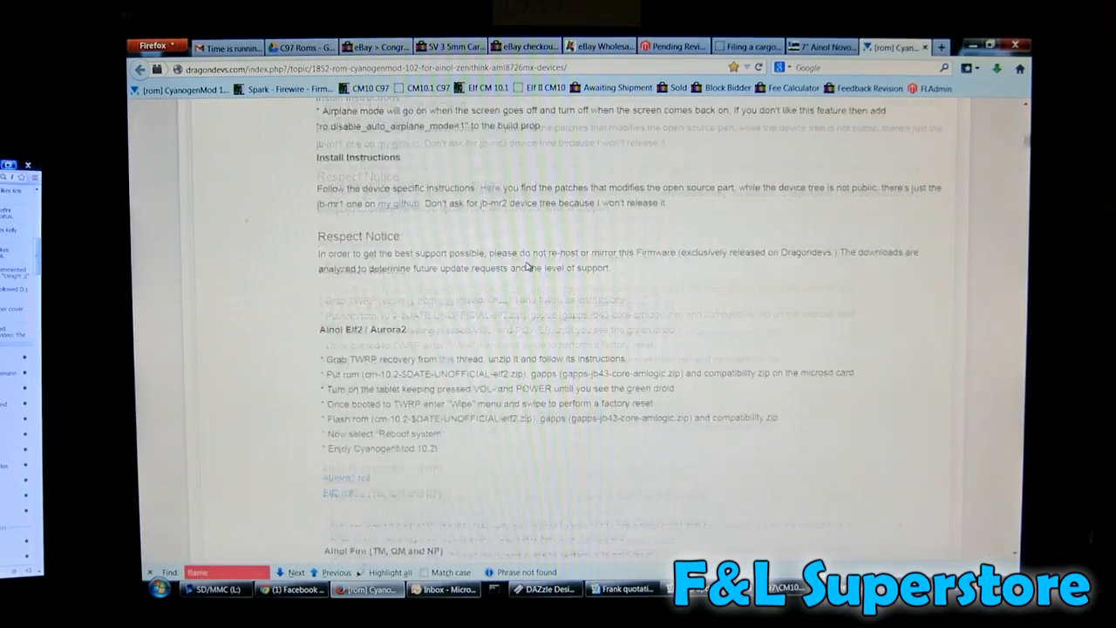
scroll("down", 3)
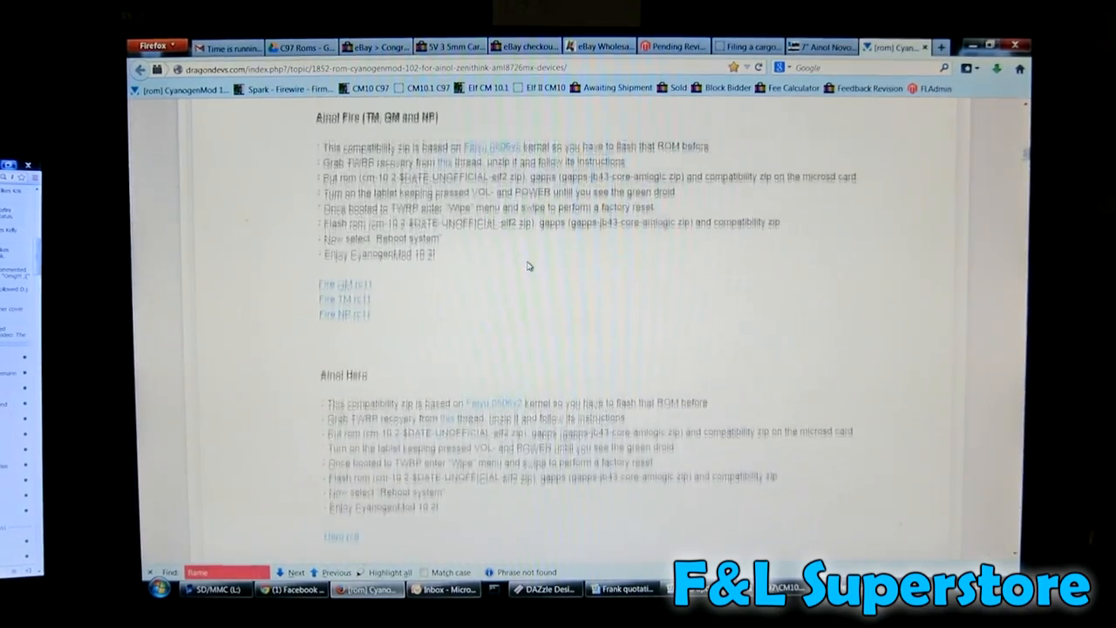
scroll("down", 3)
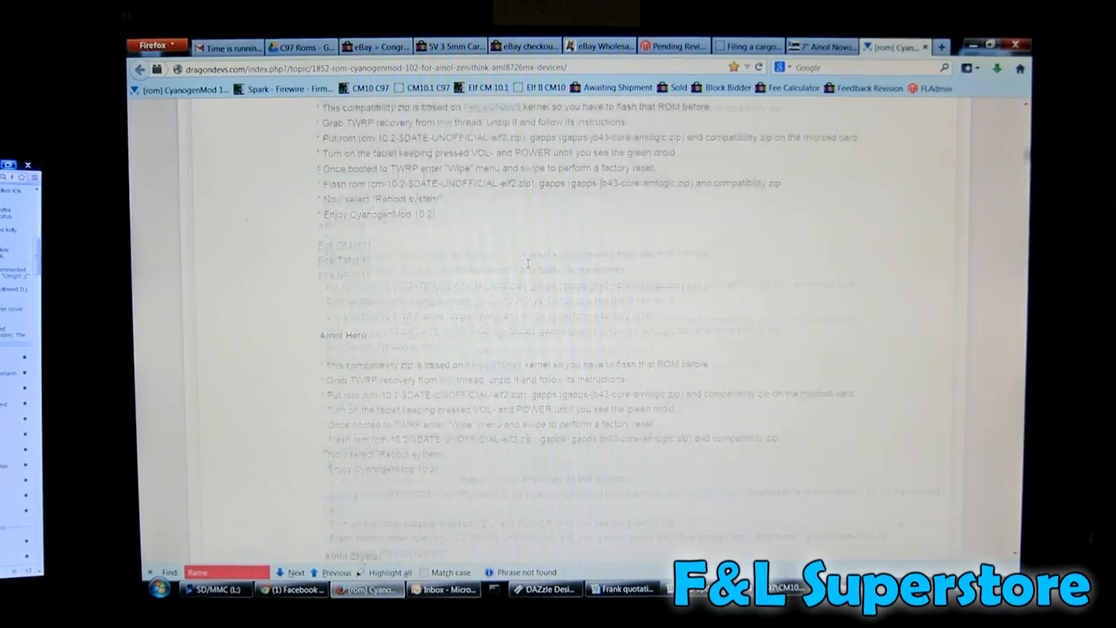
scroll("down", 3)
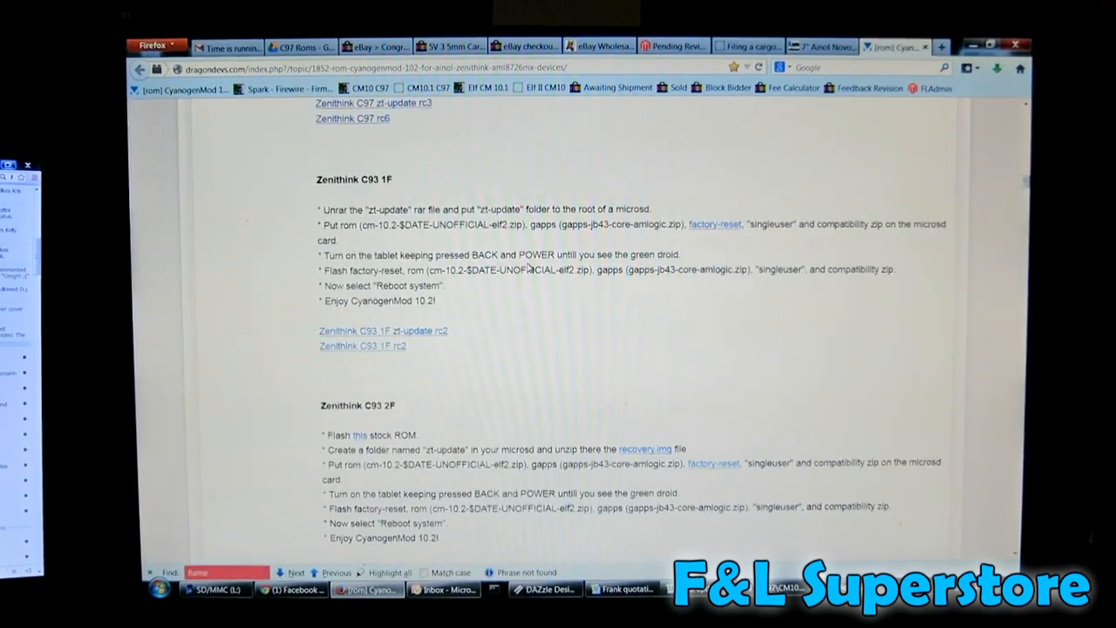
scroll("down", 3)
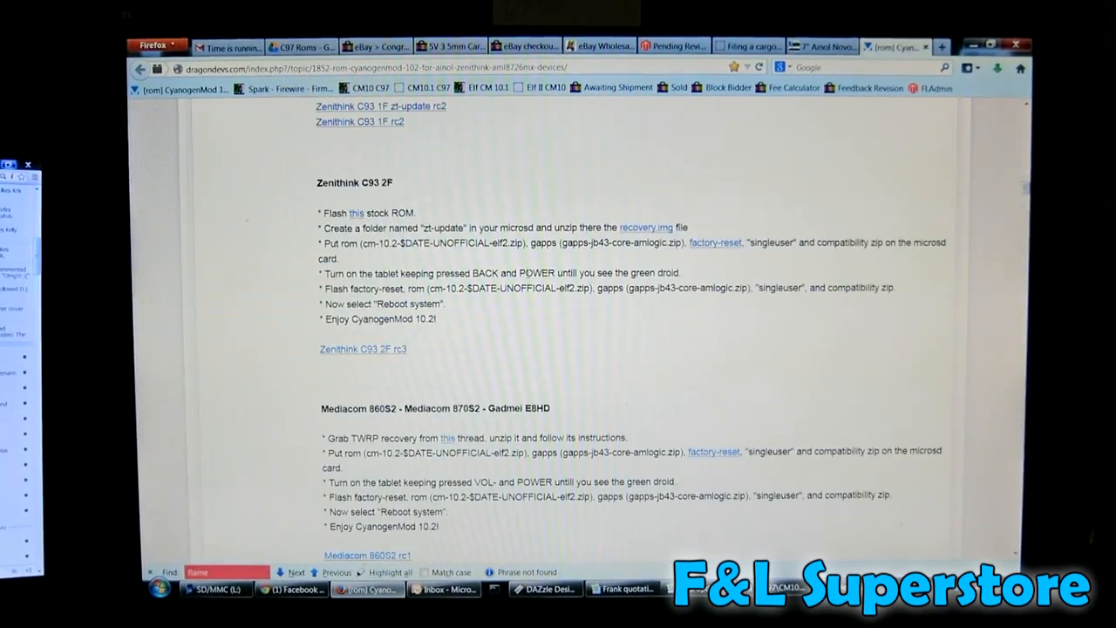
scroll("down", 3)
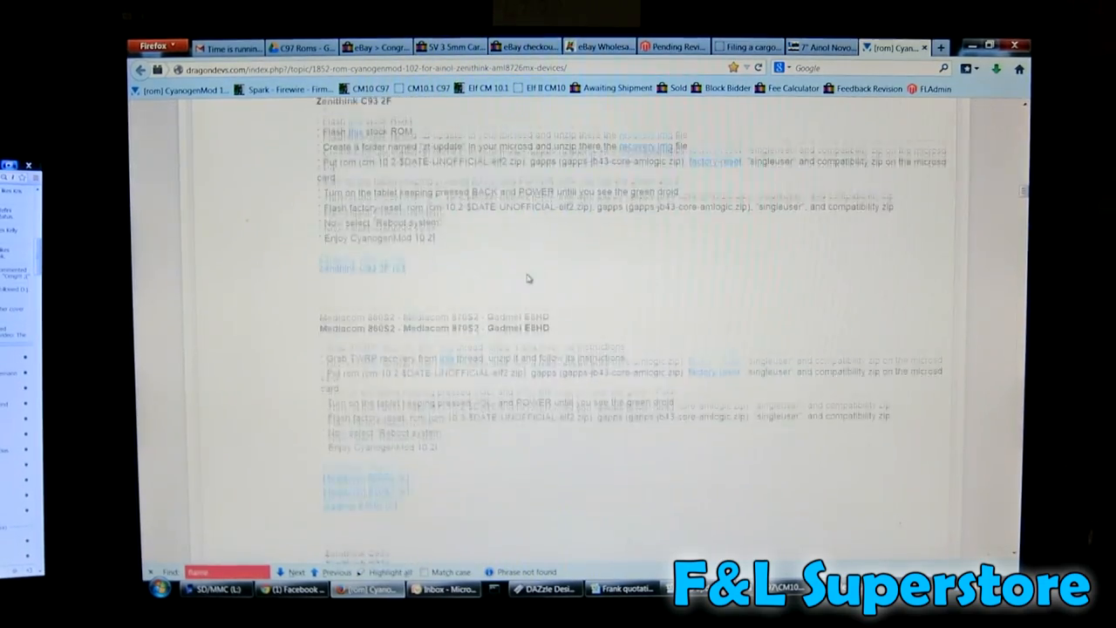
scroll("down", 3)
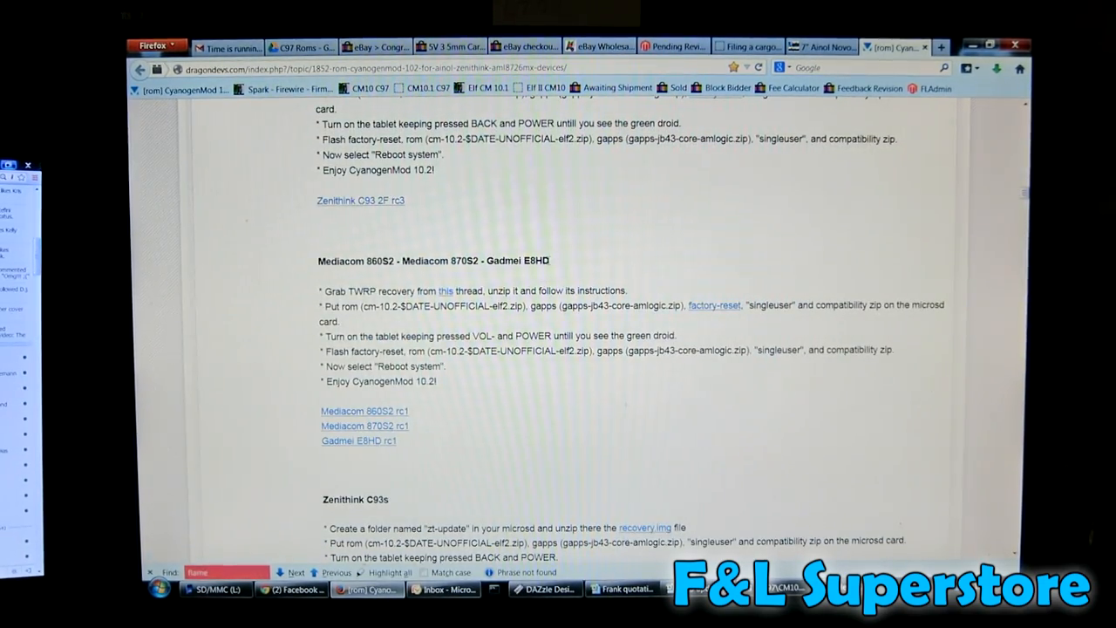
scroll("down", 3)
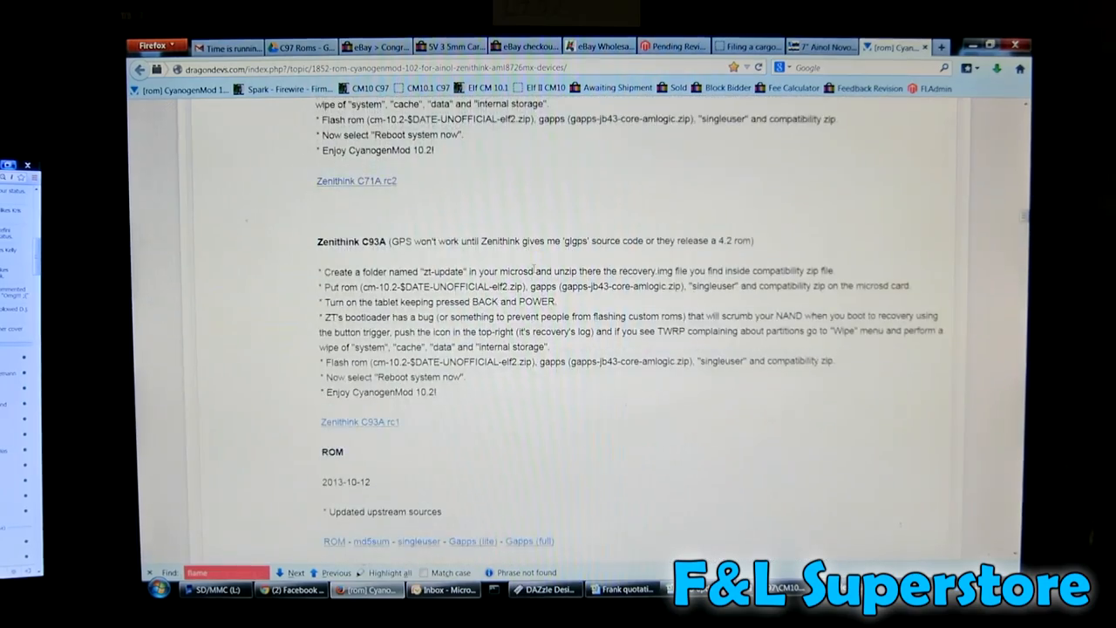
scroll("up", 3)
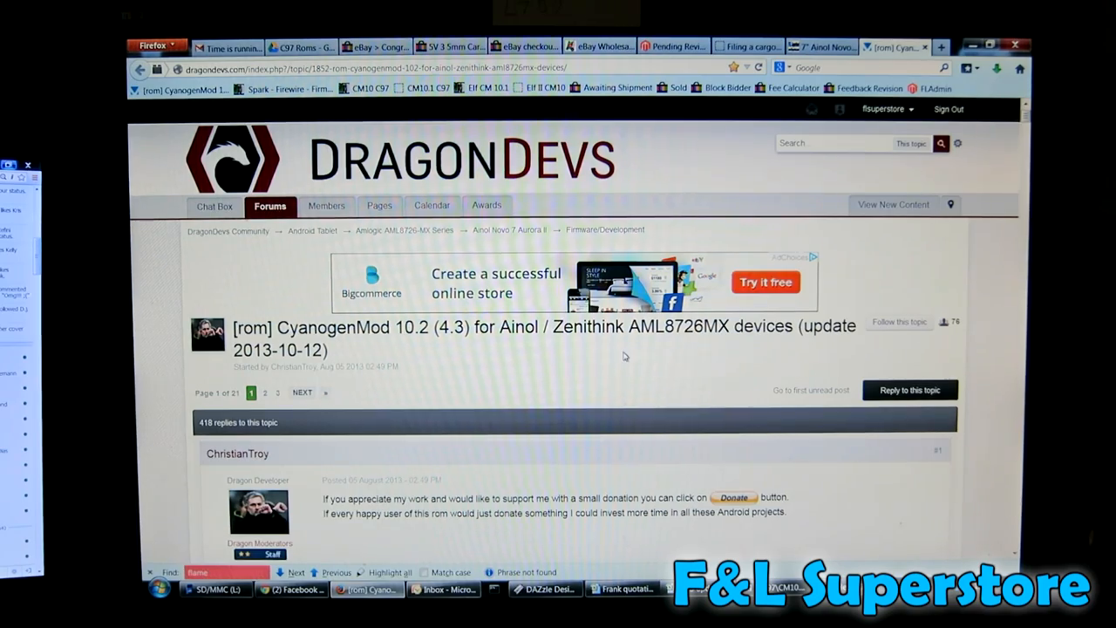
scroll("down", 3)
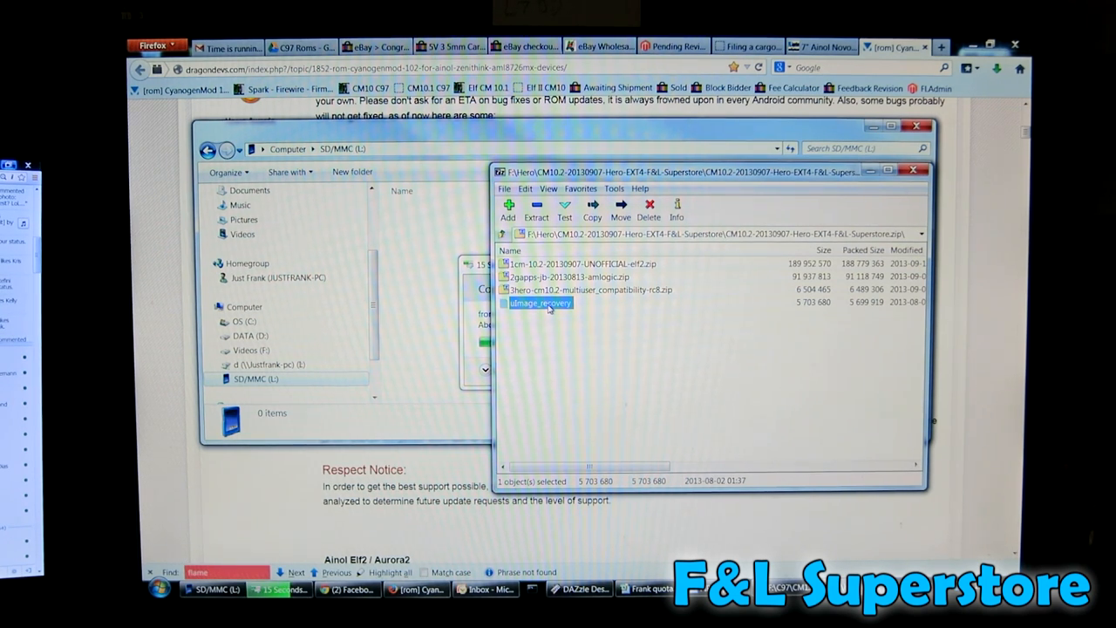
mouse_move(610, 363)
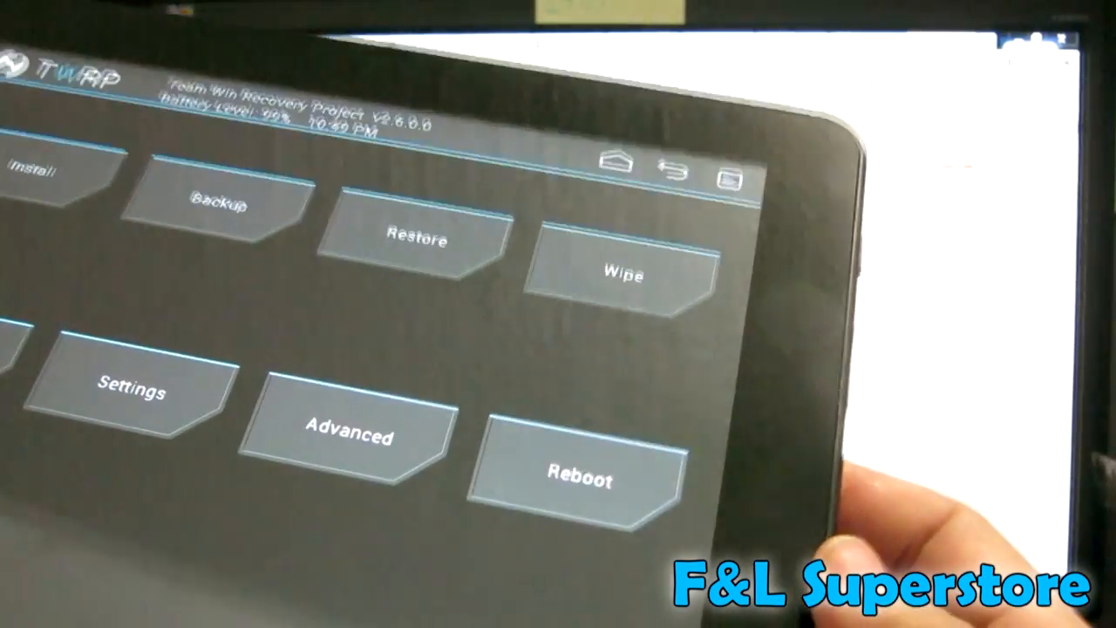
Step: Wipe the tablet with a factory reset of data, cache and Android secure, then go back
left_click(626, 275)
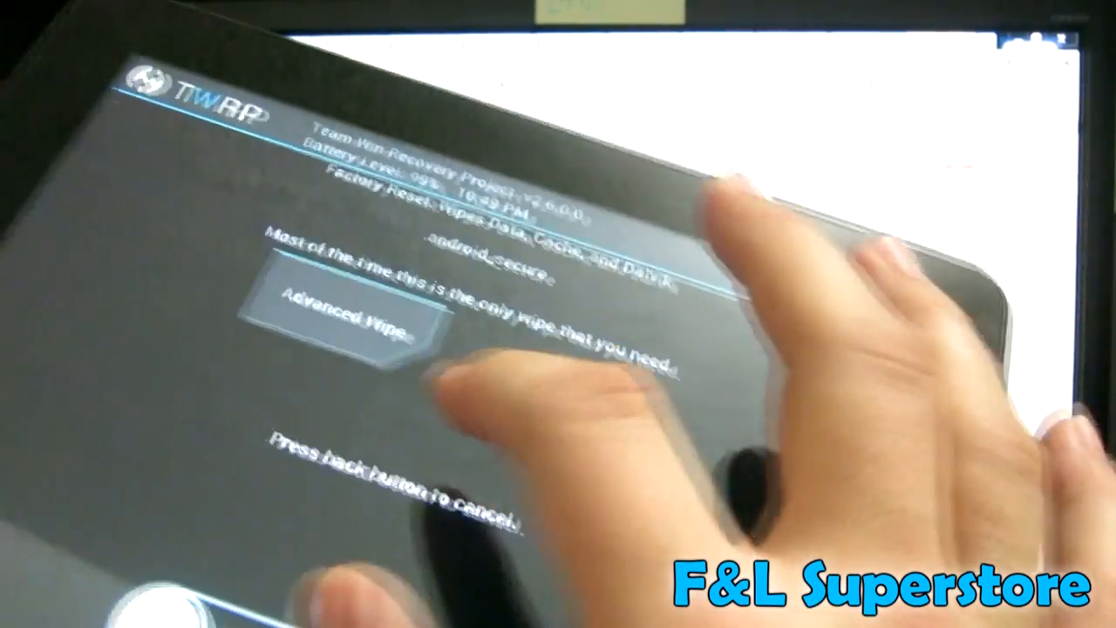
left_click(346, 314)
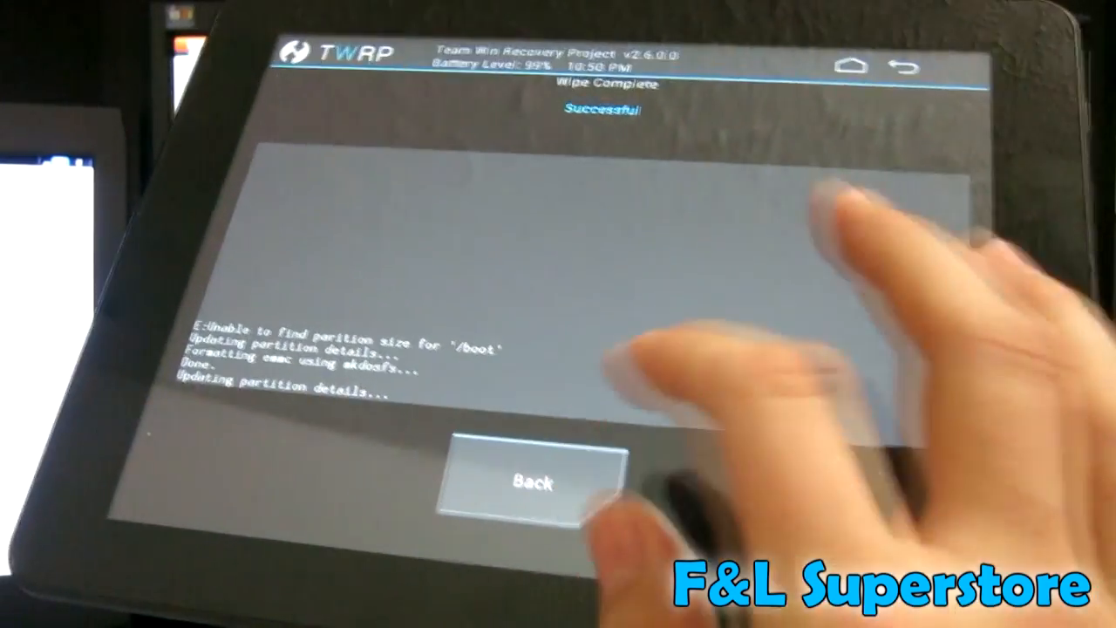
left_click(536, 482)
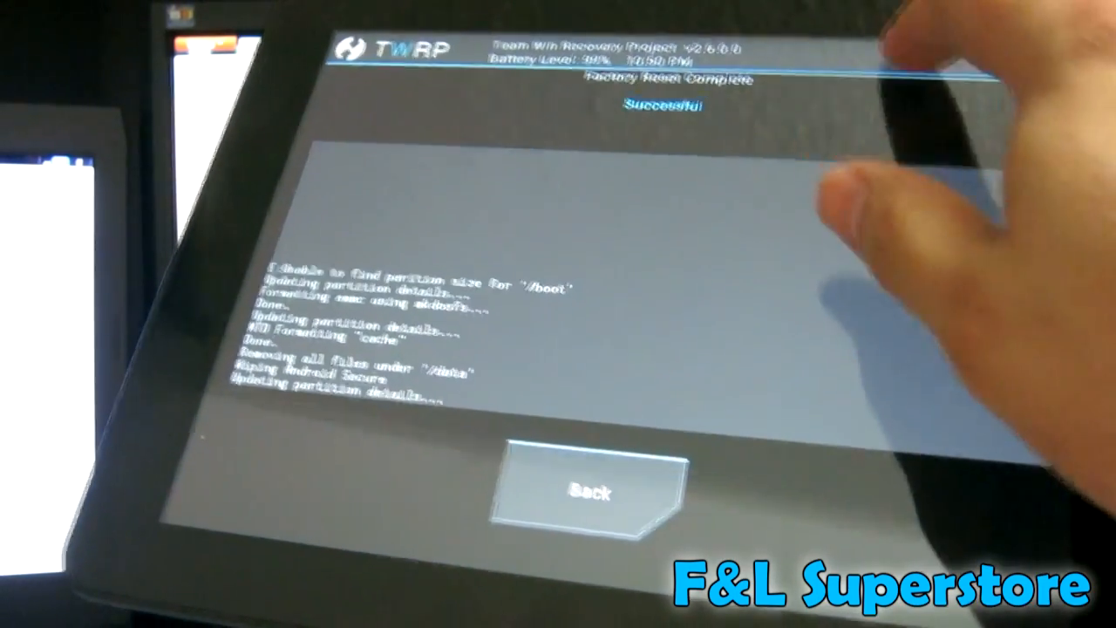
Step: Return to the TWRP main menu and select the cm-10.2 zip from /sdcard
left_click(588, 488)
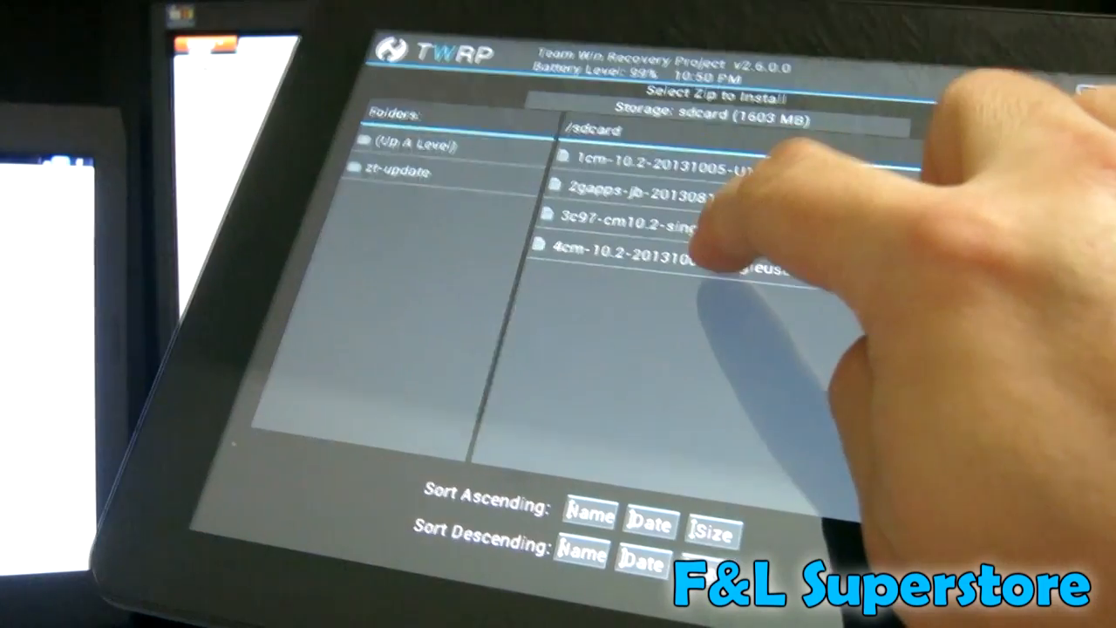
left_click(671, 253)
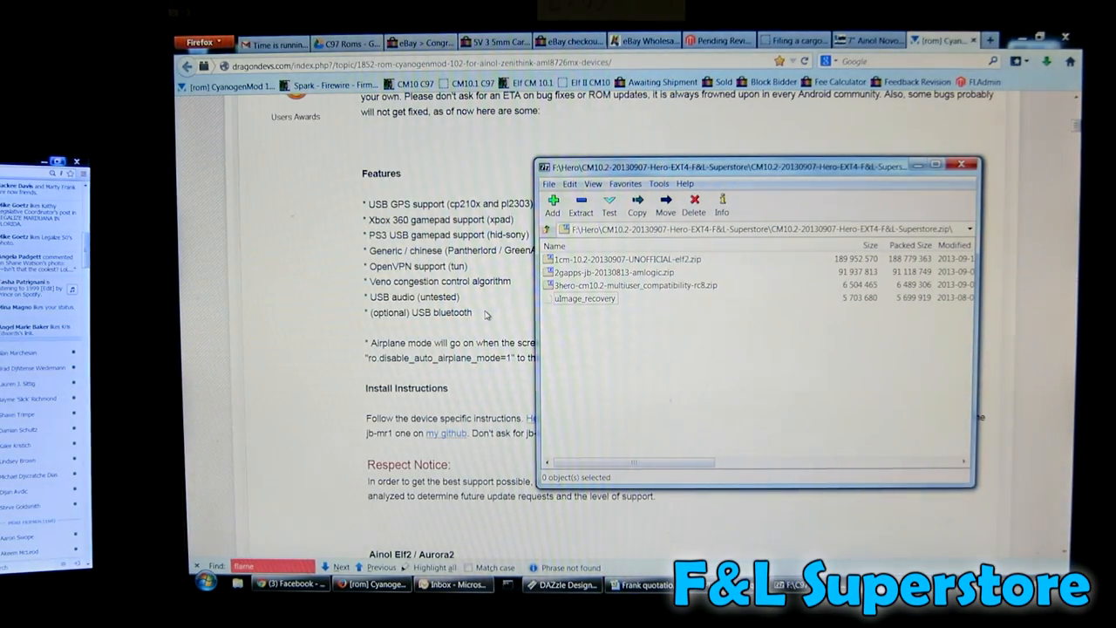
left_click(627, 259)
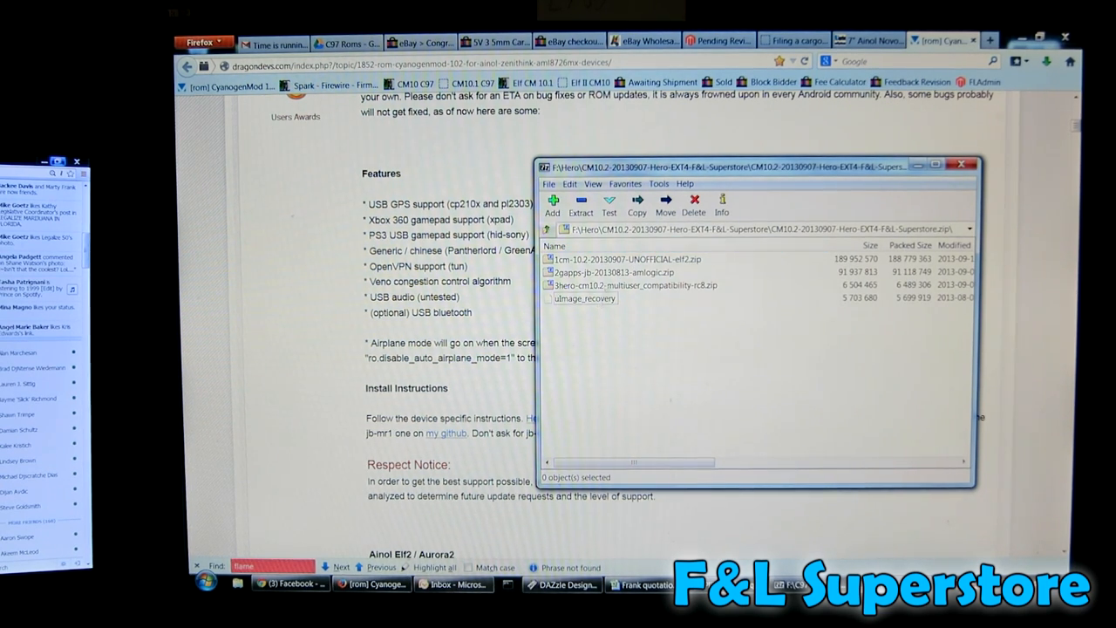
left_click(632, 285)
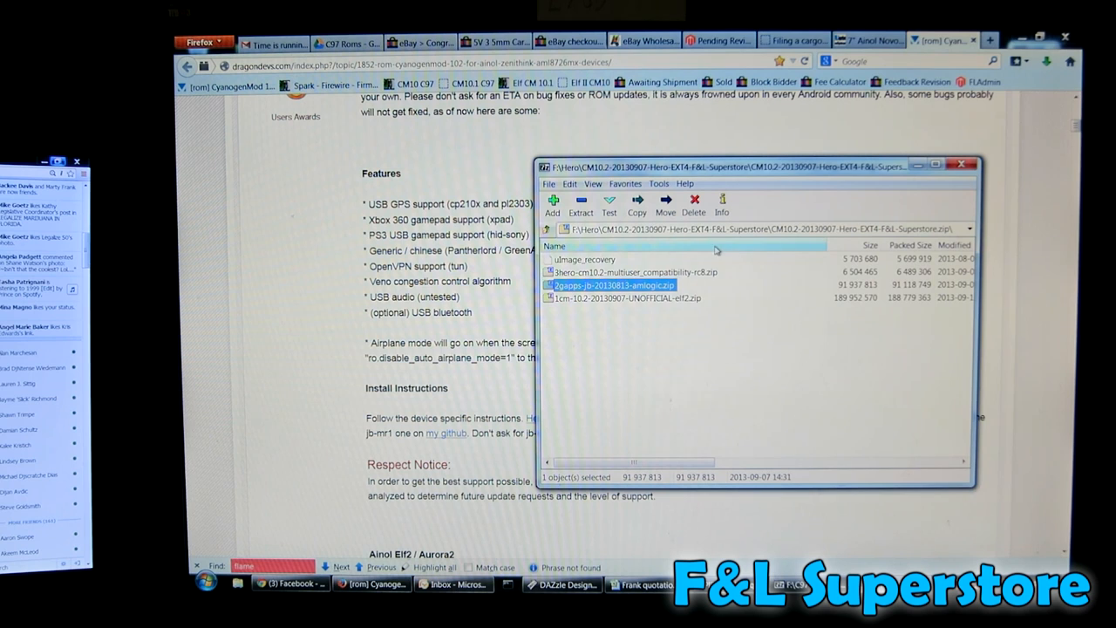
left_click(555, 245)
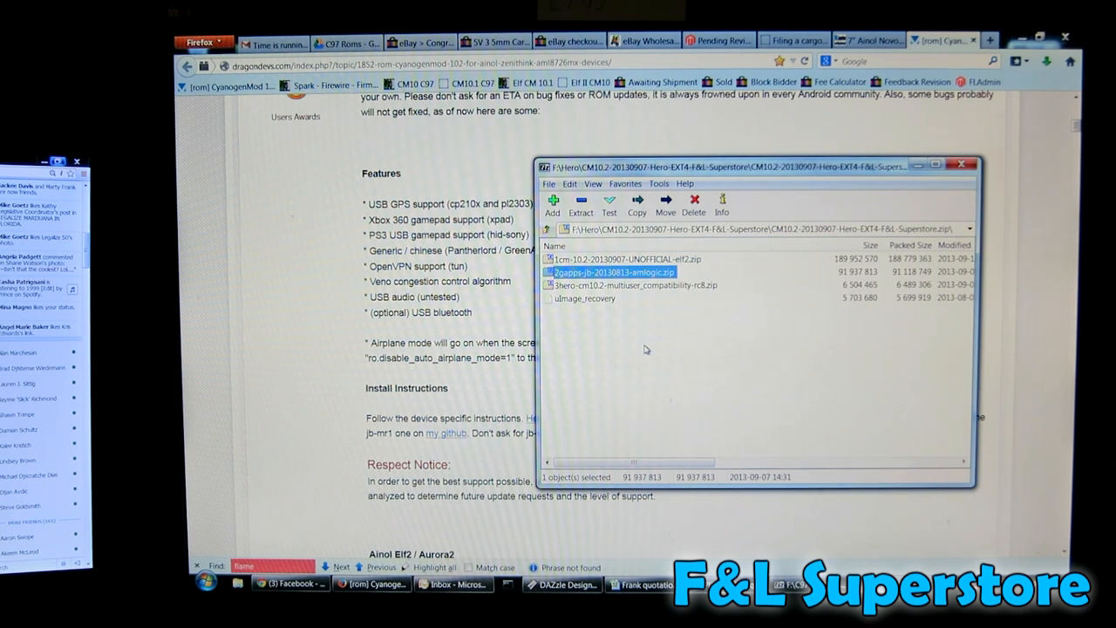